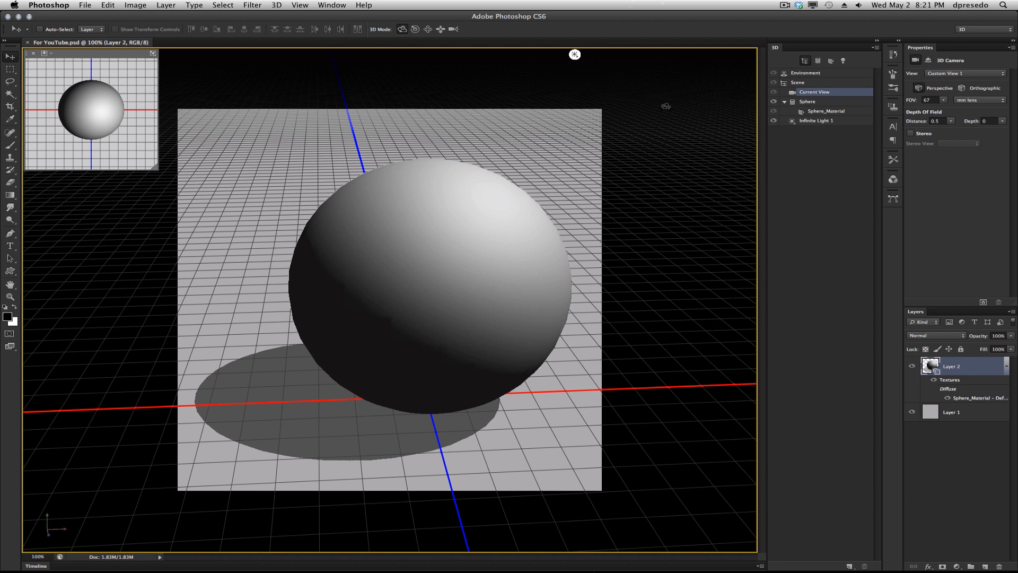
pyautogui.moveTo(734, 106)
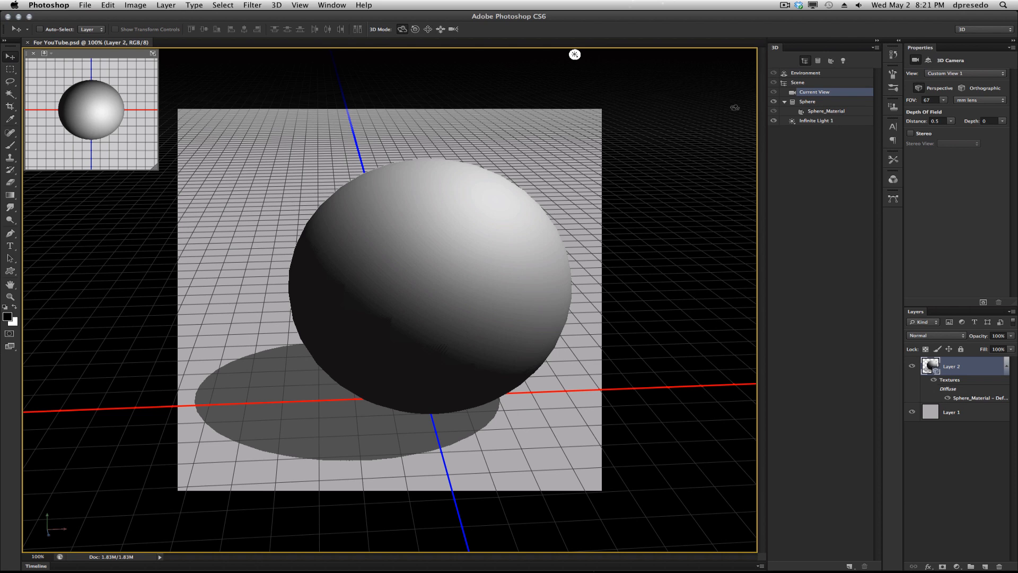
pyautogui.moveTo(632, 192)
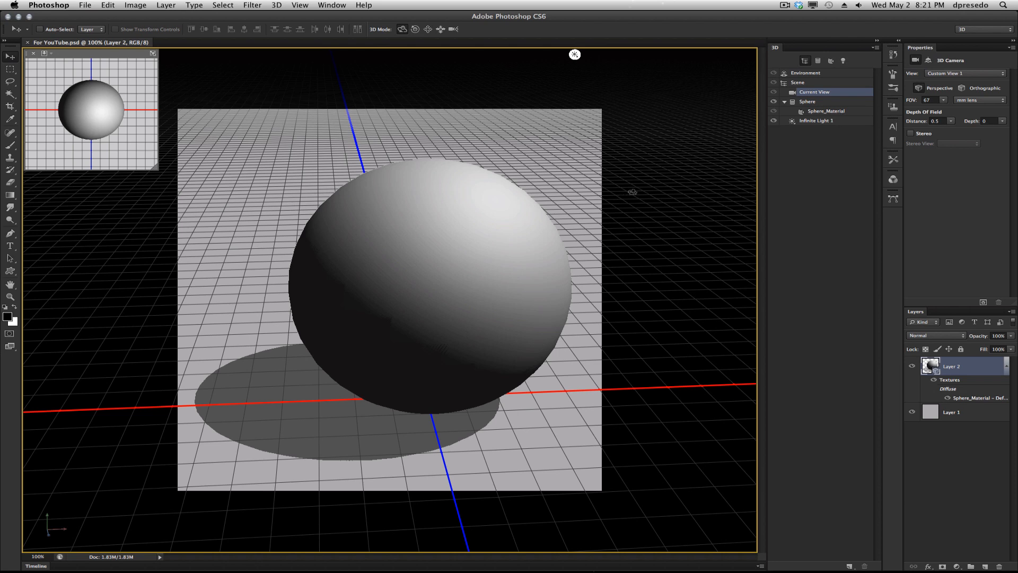
# Select Sphere_Material in the 3D panel to show its material properties.
pyautogui.click(826, 110)
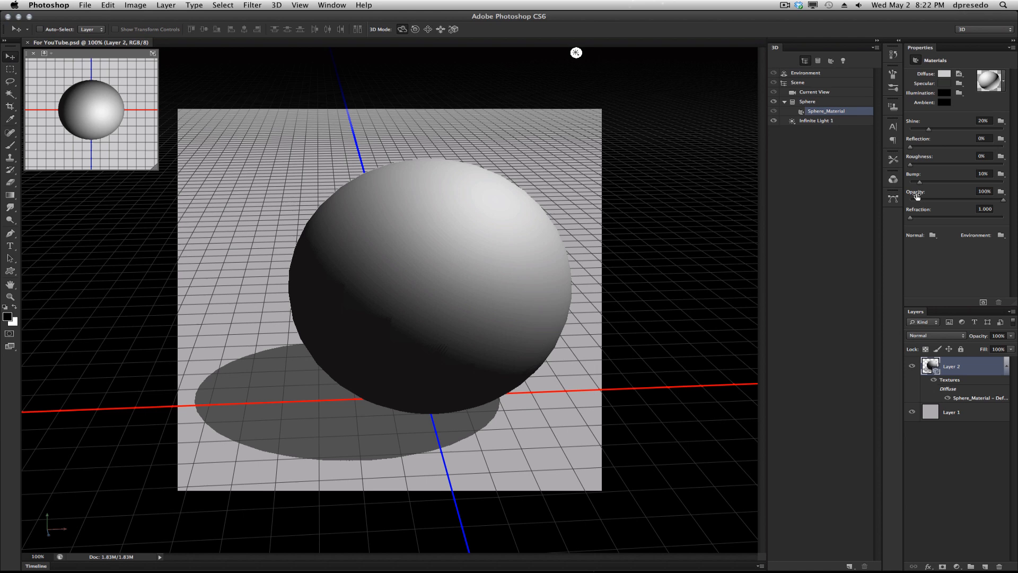
pyautogui.moveTo(1002, 198)
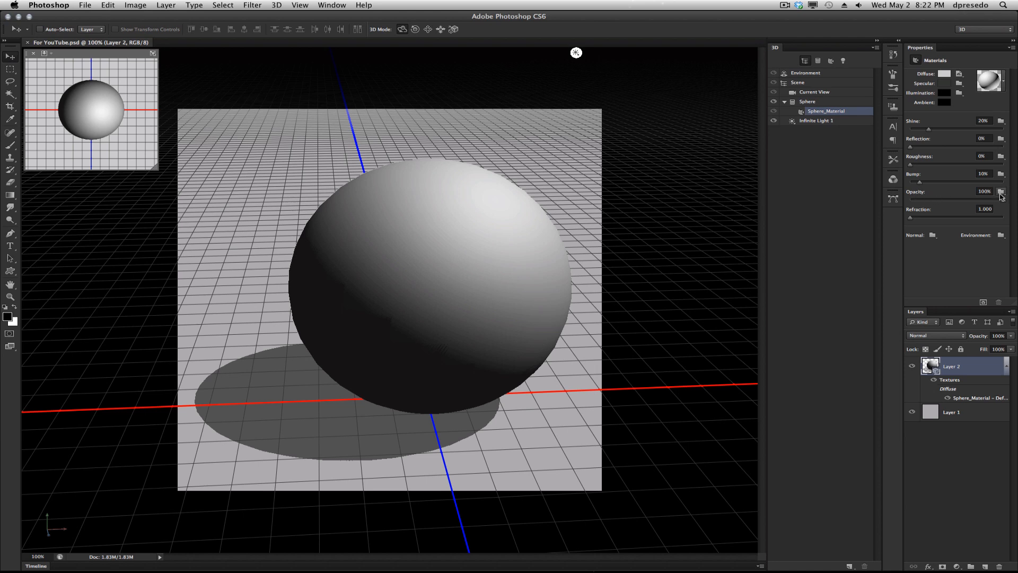
# Load a texture into the material's Opacity slot and open it as its own document.
pyautogui.click(1003, 191)
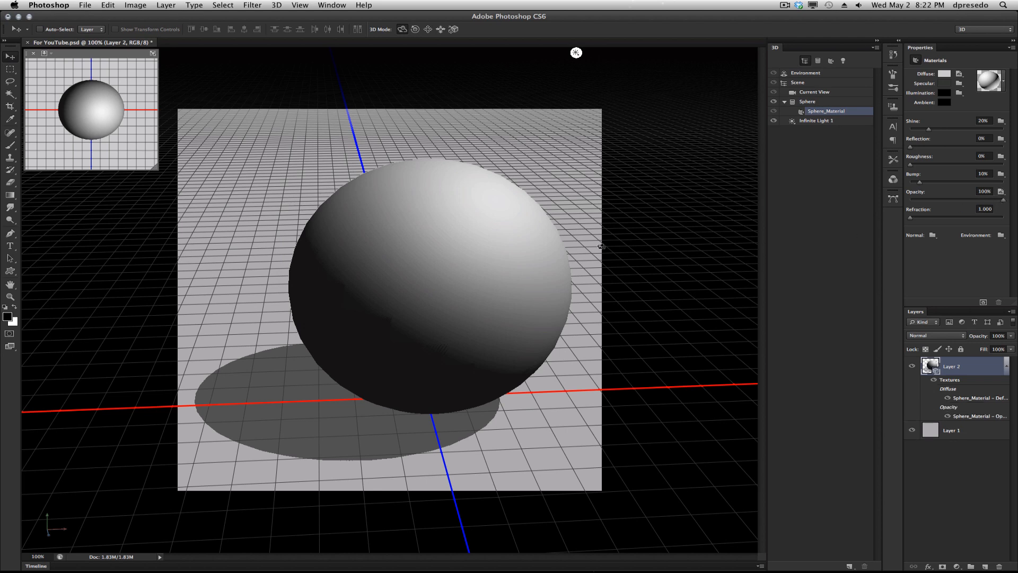
pyautogui.moveTo(972, 418)
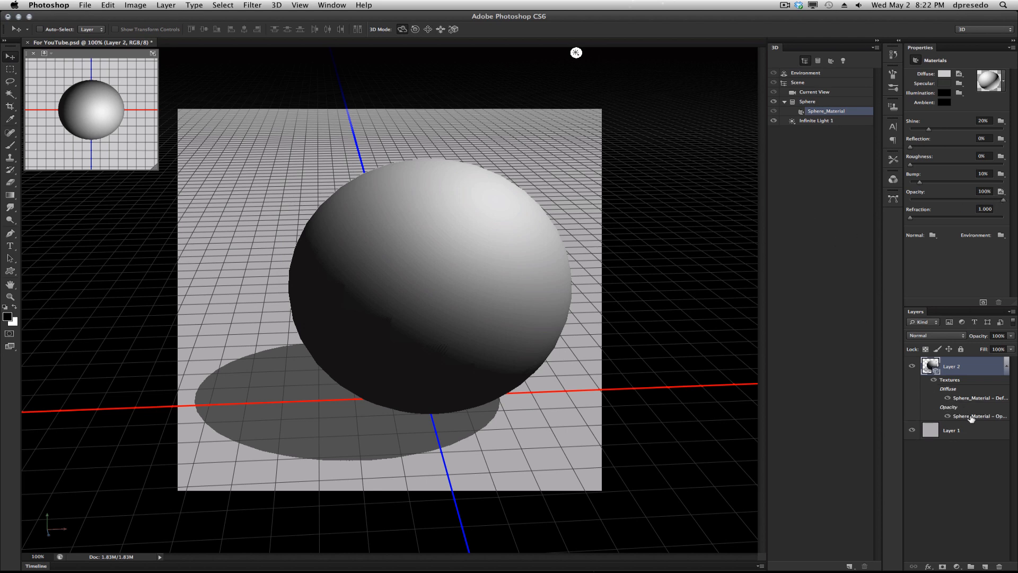
pyautogui.doubleClick(973, 415)
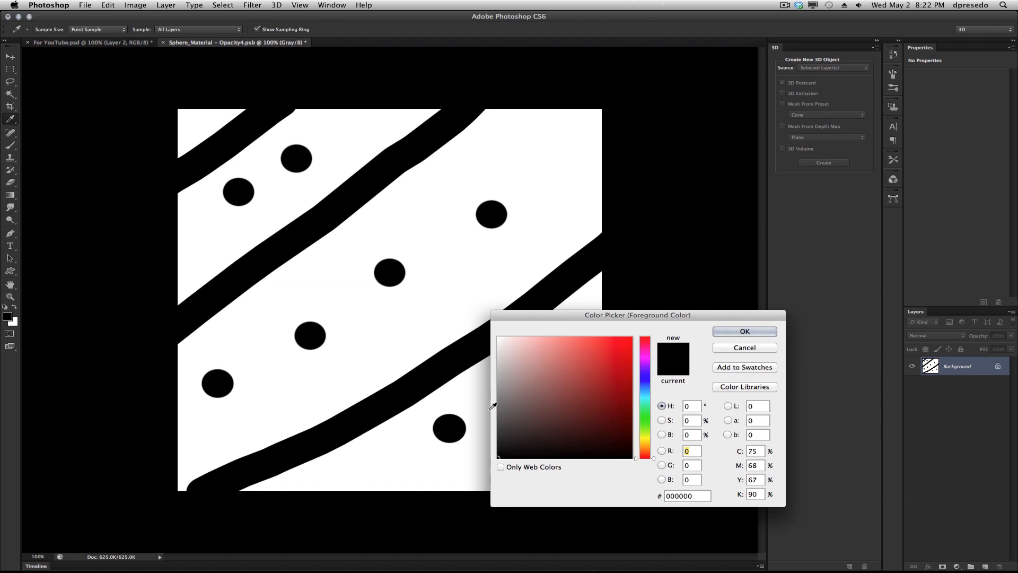
# Confirm a grey foreground colour and paint a grey stroke across the opacity texture.
pyautogui.click(743, 331)
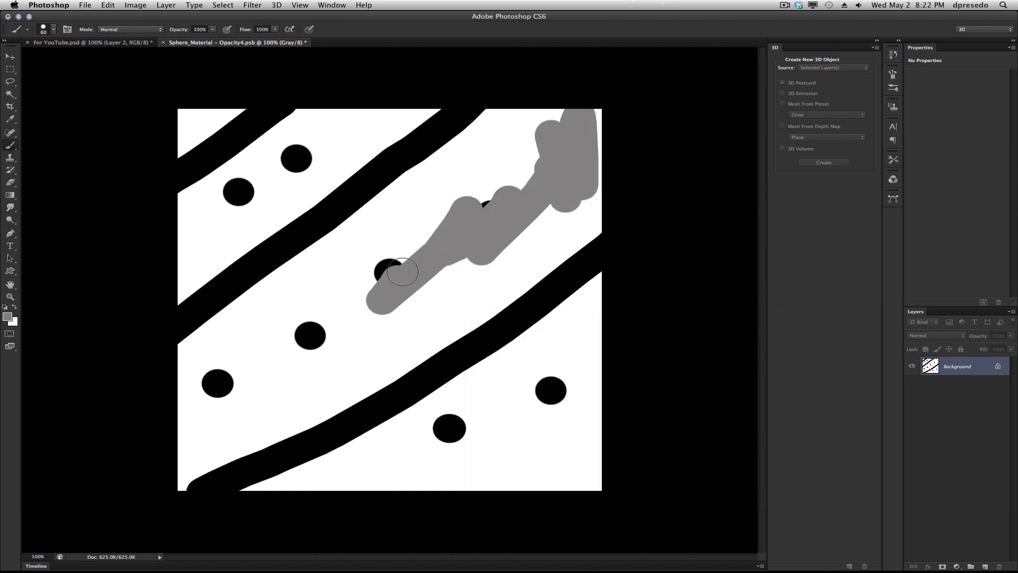
pyautogui.moveTo(400, 270); pyautogui.dragTo(413, 322)
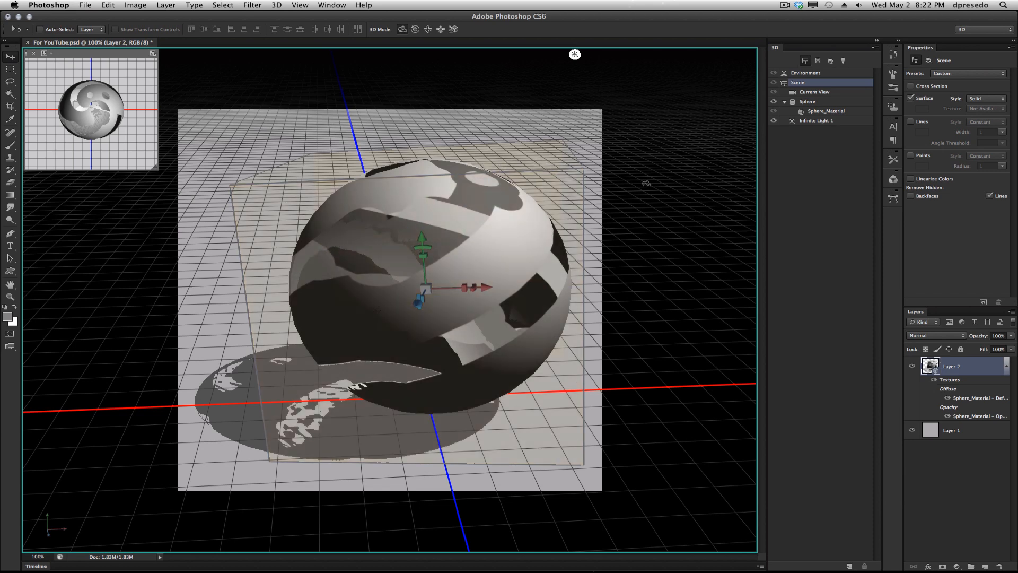
pyautogui.moveTo(473, 230)
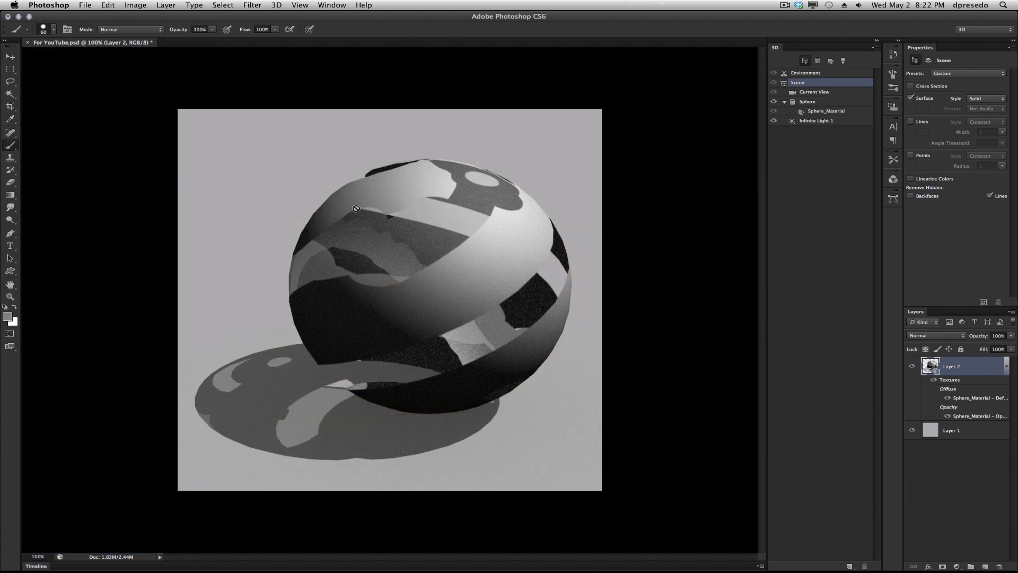
pyautogui.moveTo(21, 65)
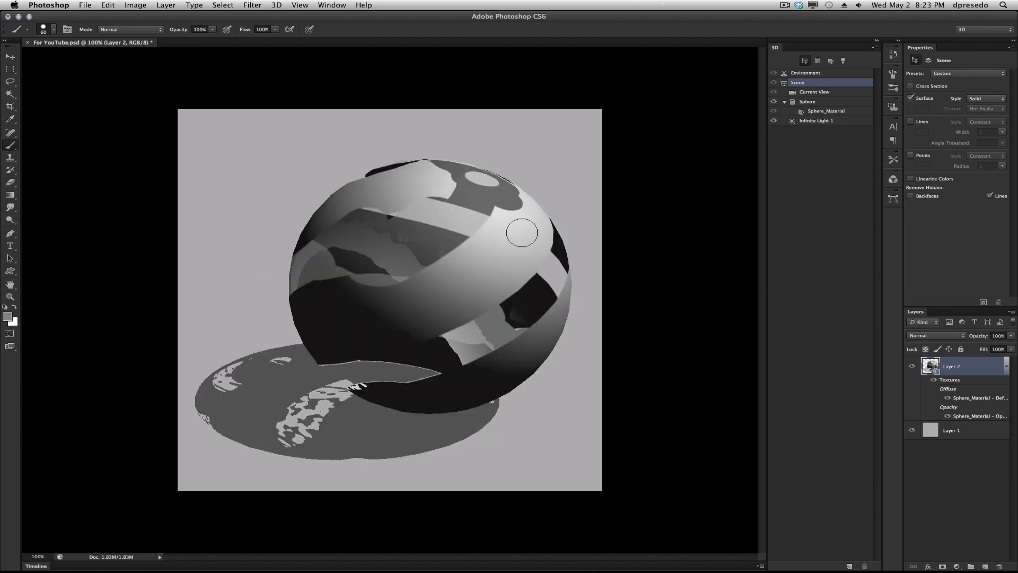
# Drag in the canvas to re-render the cut-out sphere, then select Sphere_Material again.
pyautogui.moveTo(523, 232); pyautogui.dragTo(456, 265)
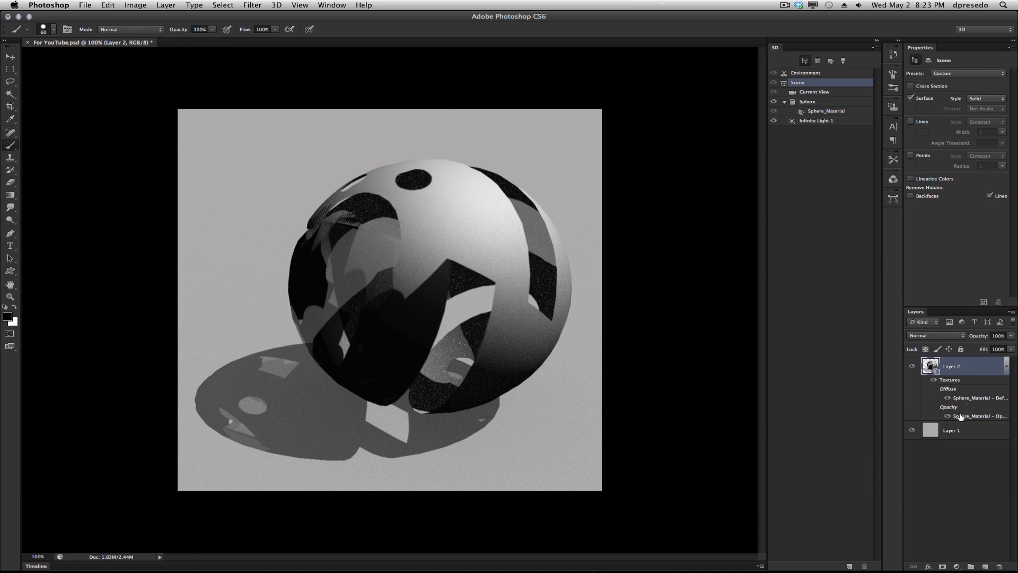
pyautogui.click(826, 110)
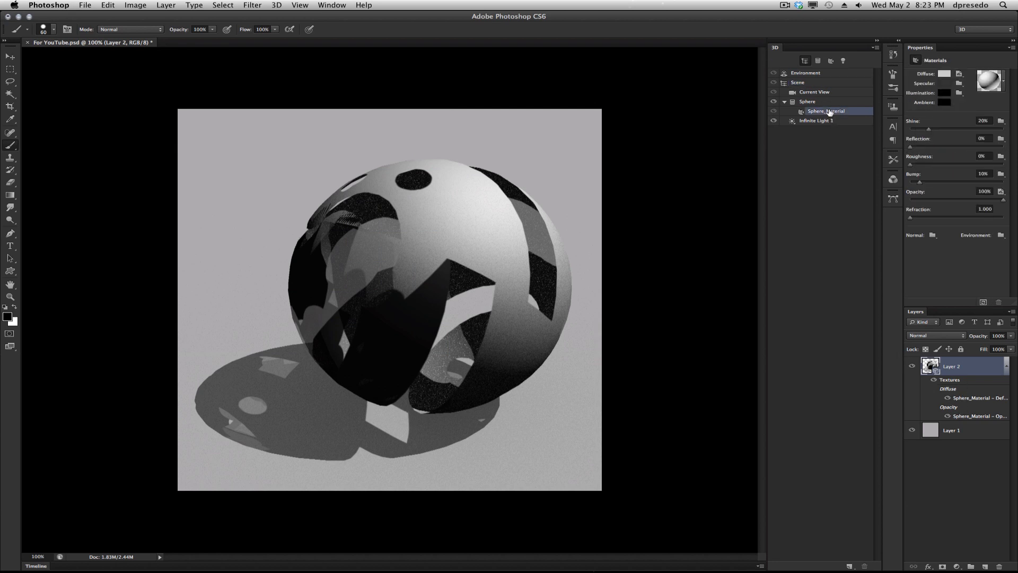
# Remove the Opacity and Diffuse textures from the sphere material.
pyautogui.click(1000, 190)
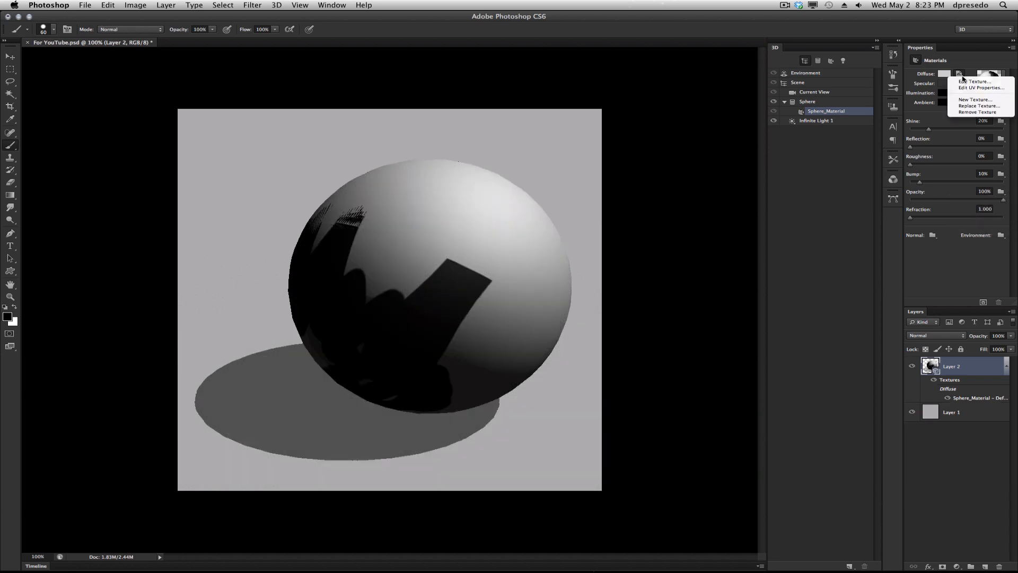
pyautogui.click(976, 112)
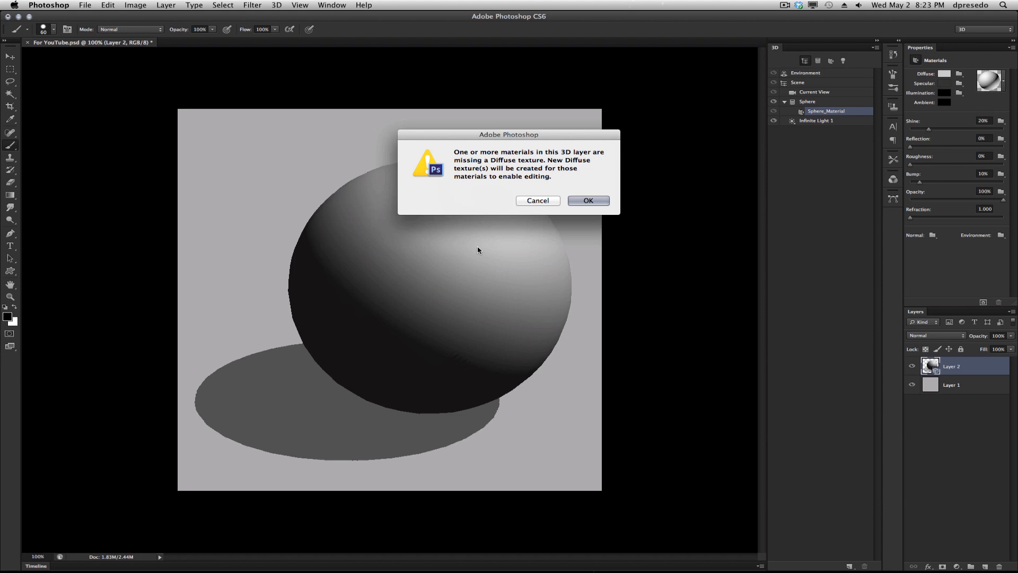
pyautogui.moveTo(559, 157)
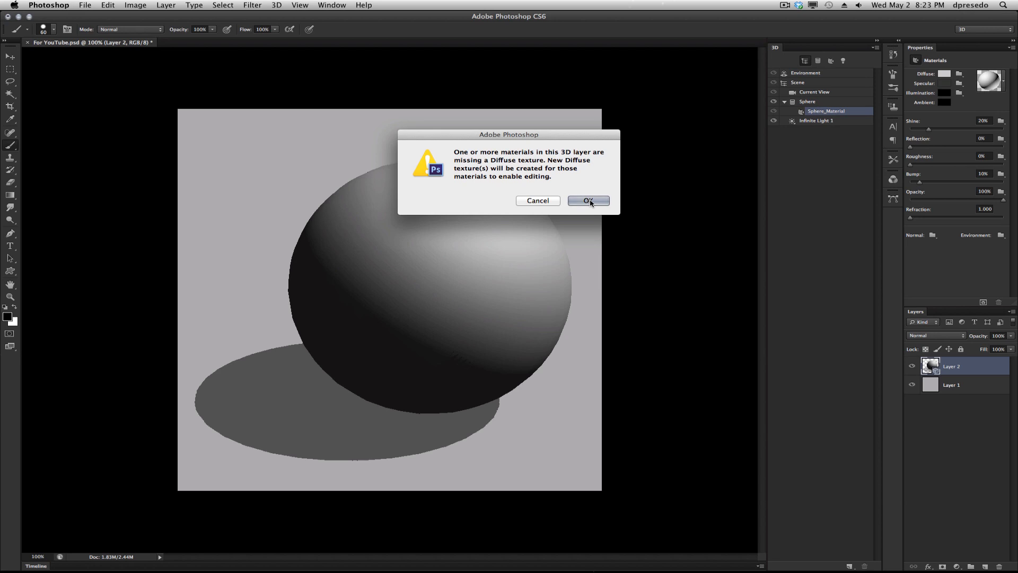
# Accept creating a new diffuse texture, then use the 3D menu to target Opacity for painting.
pyautogui.click(588, 200)
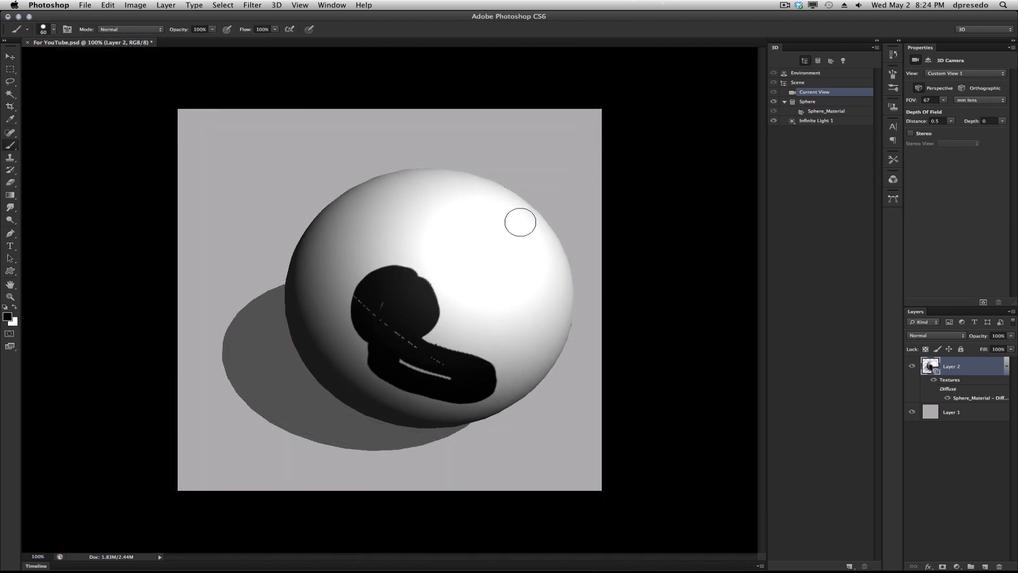
pyautogui.click(276, 5)
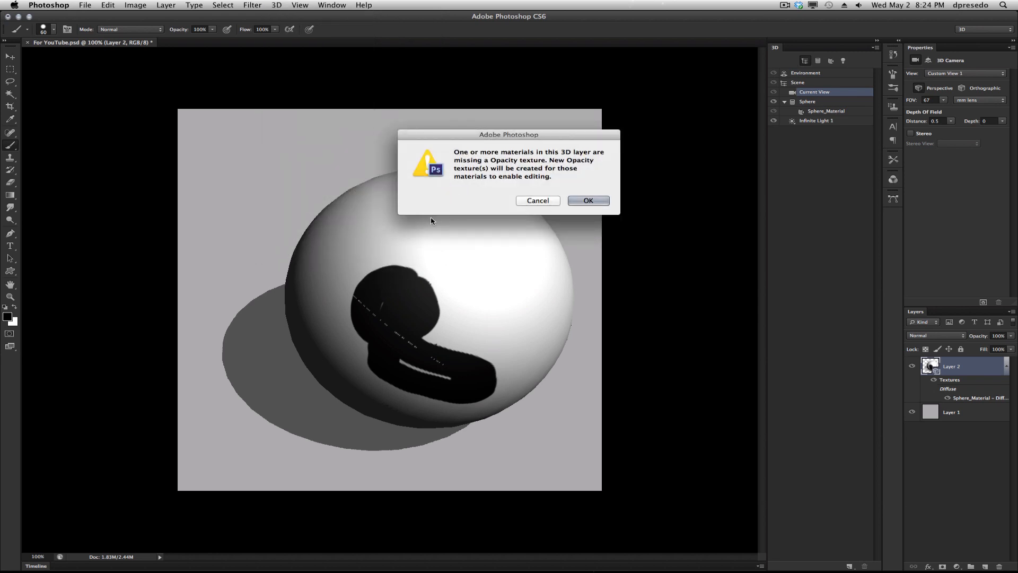
# Accept the warning and create the blank Sphere_Material – Opacity texture document.
pyautogui.click(587, 201)
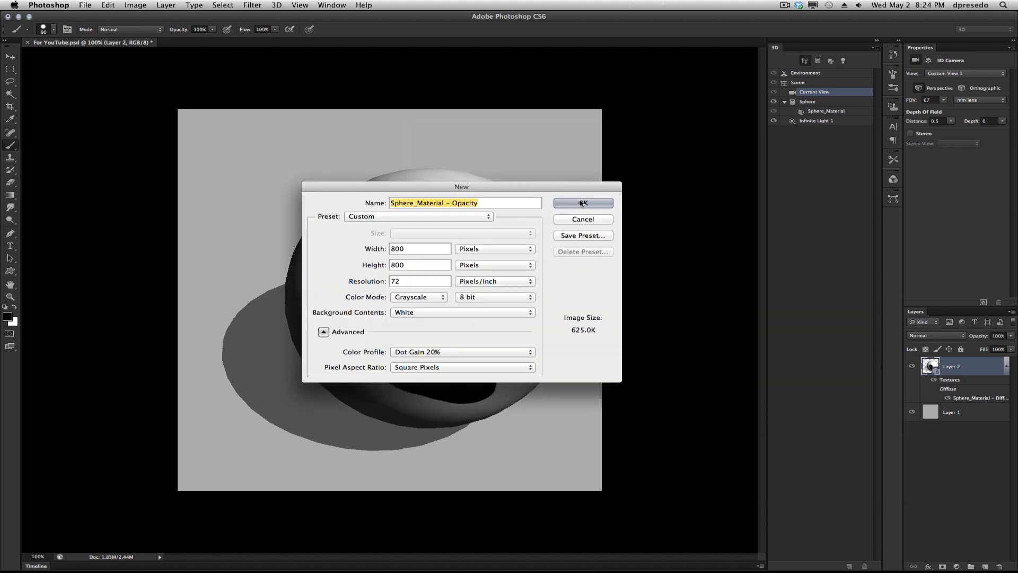
pyautogui.click(581, 202)
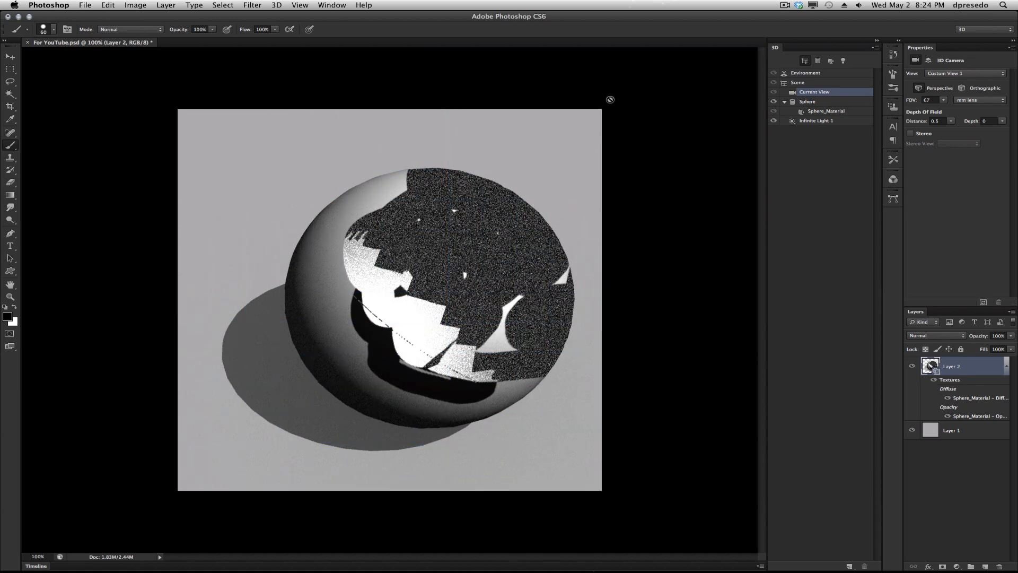
# Check in the 3D menu's Paint on Target Texture list that Opacity is the current target.
pyautogui.click(275, 5)
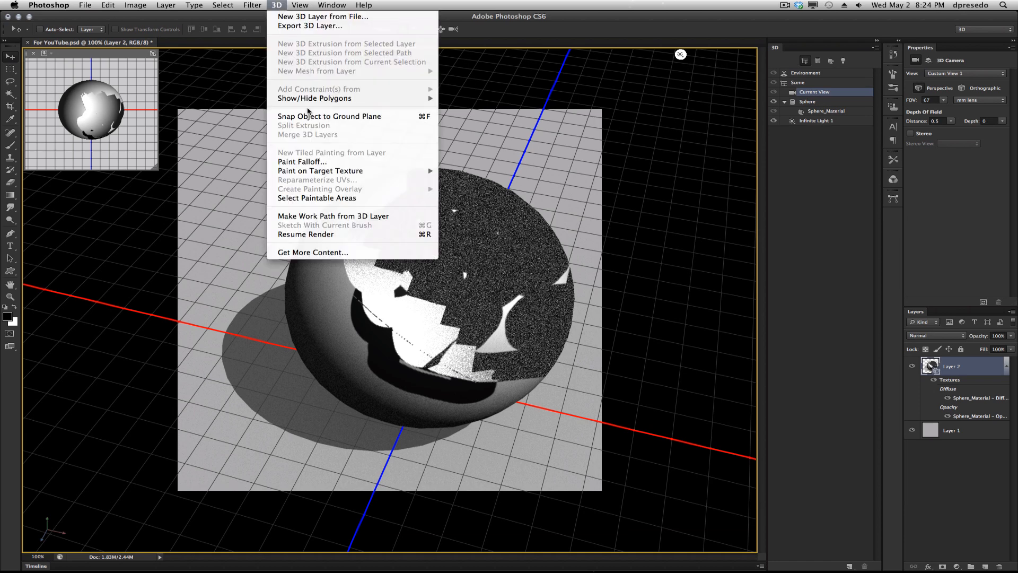
pyautogui.moveTo(319, 171)
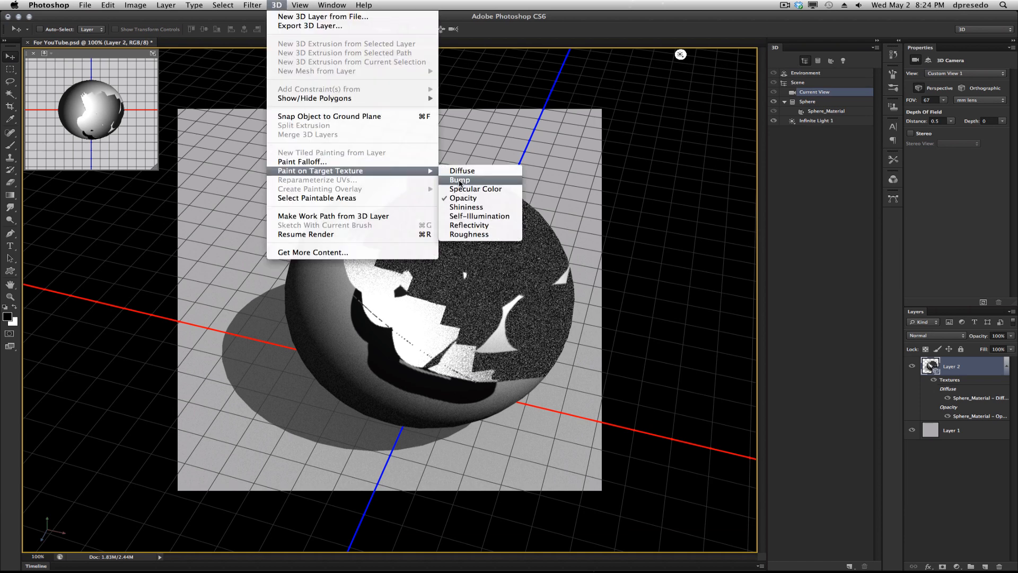
pyautogui.moveTo(519, 116)
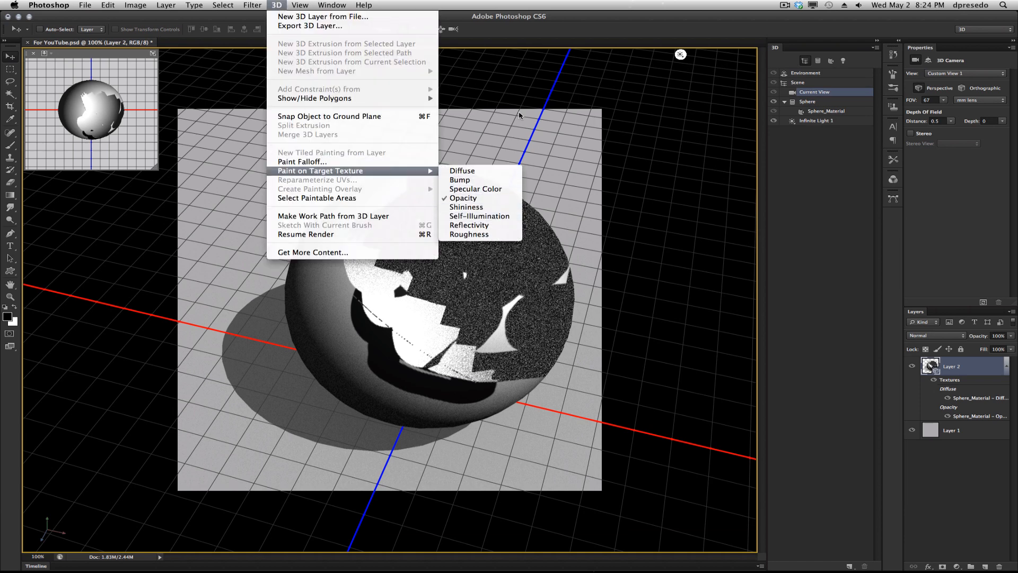